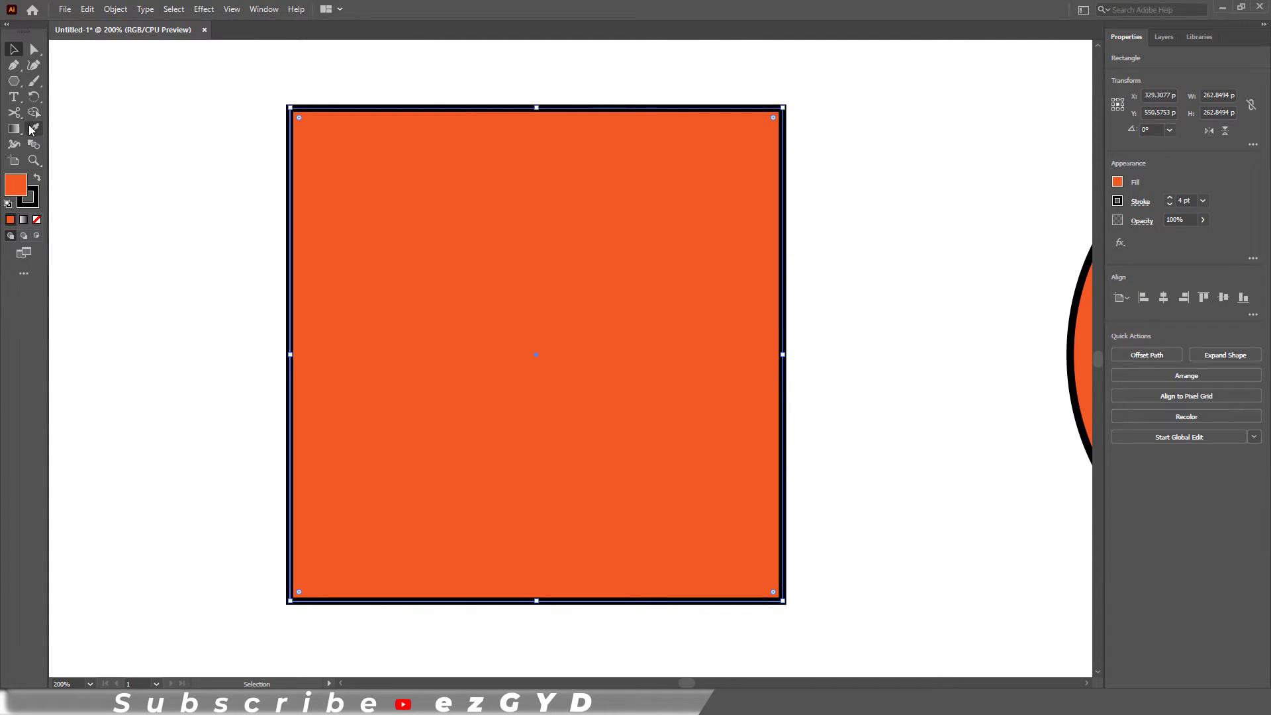
mouse_move(14, 113)
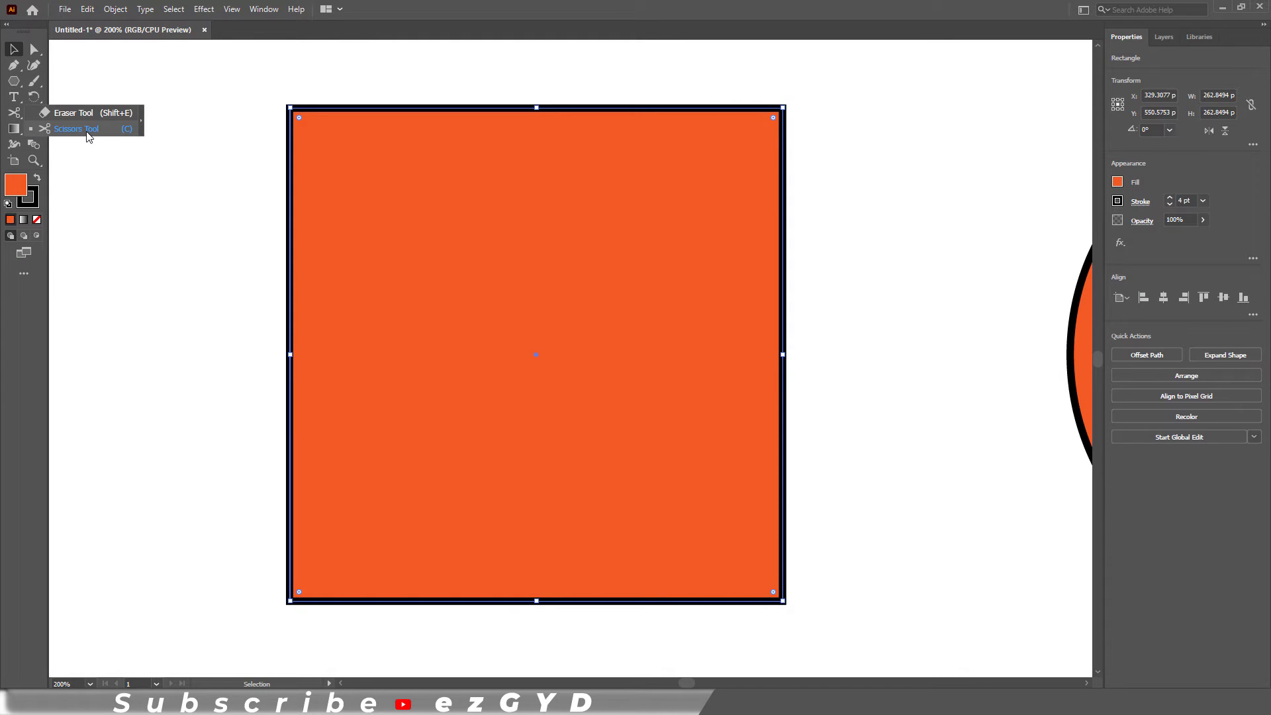
Step: Cut the orange square's outline open at its top-left anchor with the Scissors Tool
left_click(77, 129)
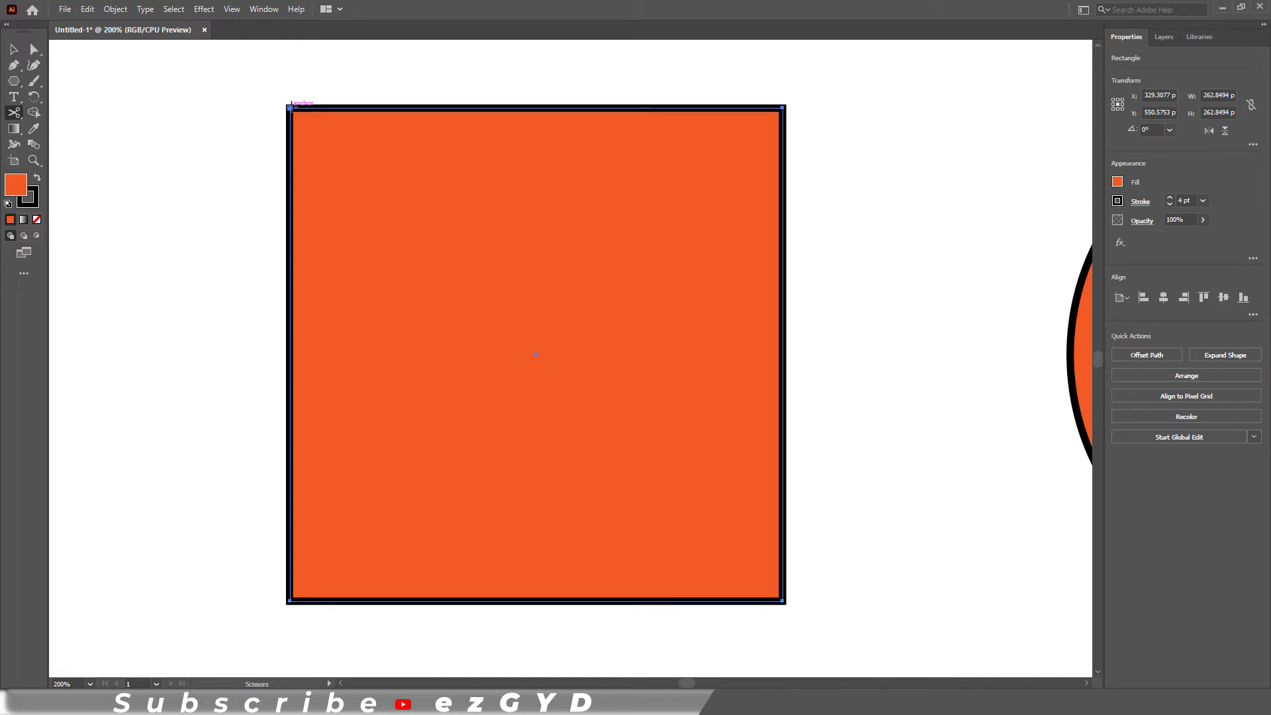
left_click(1224, 354)
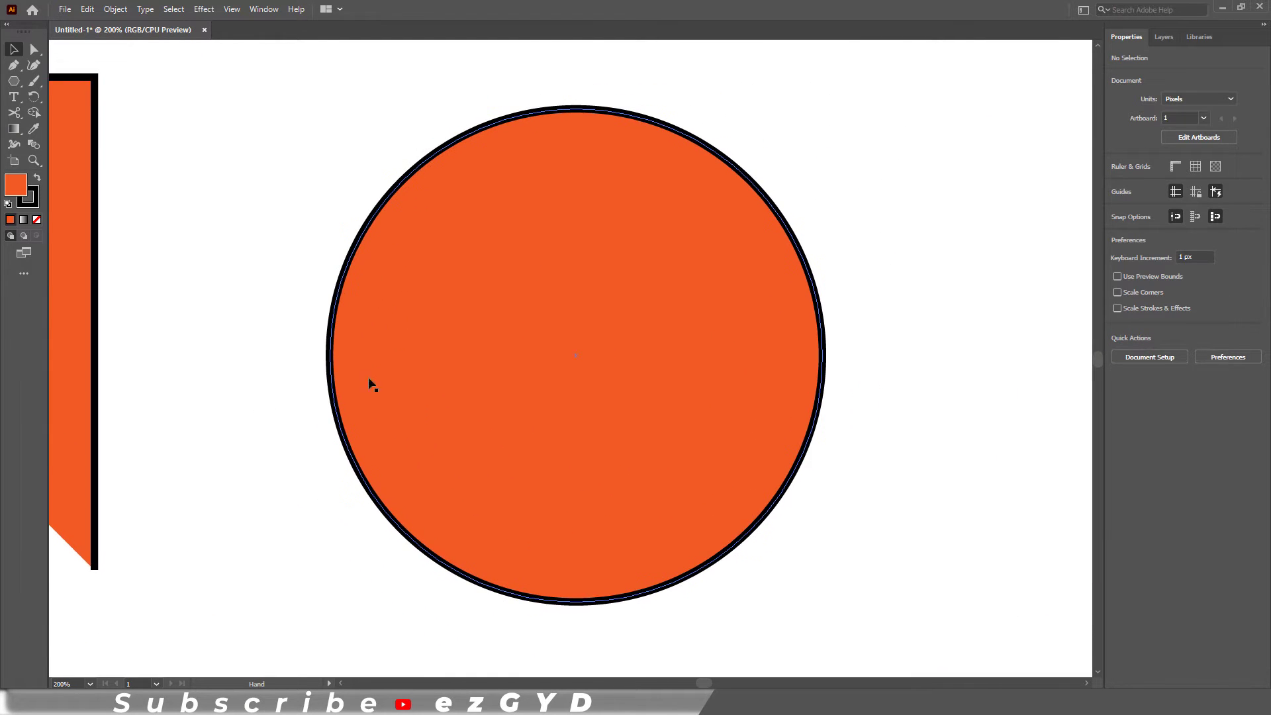
Step: Cut the selected orange circle's outline at its top anchor and again at its bottom point
left_click(575, 357)
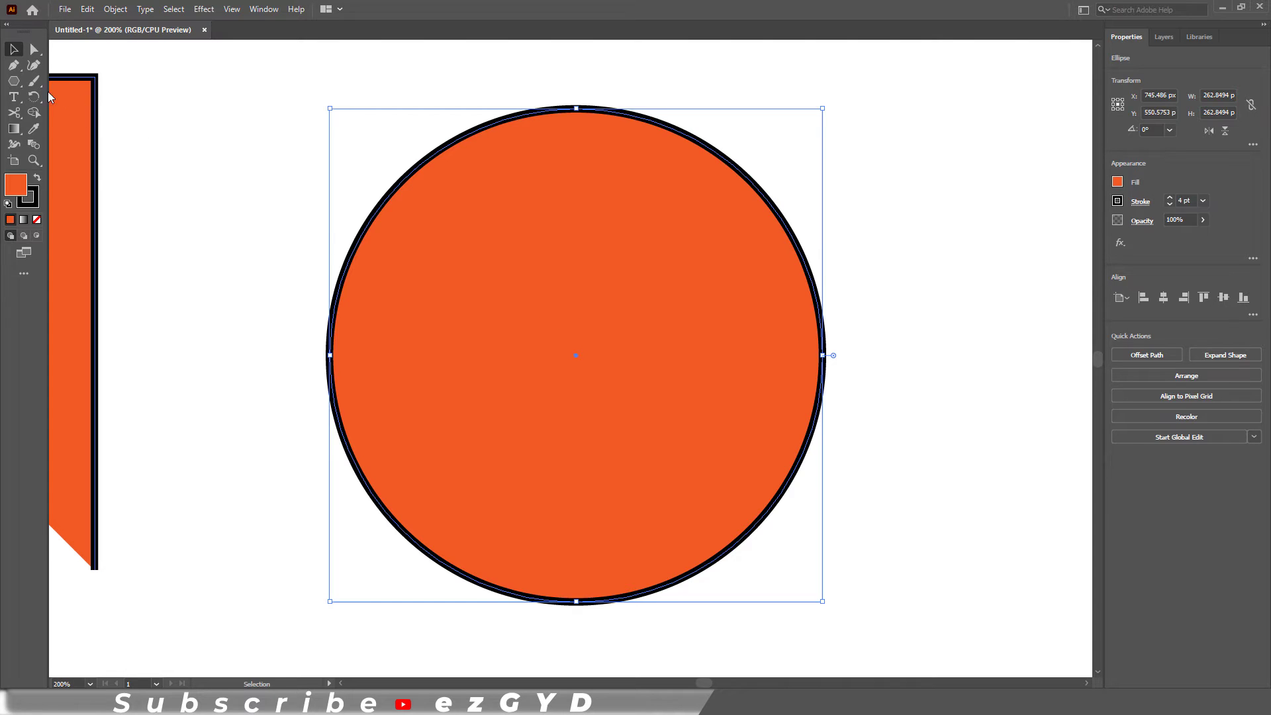
left_click(34, 112)
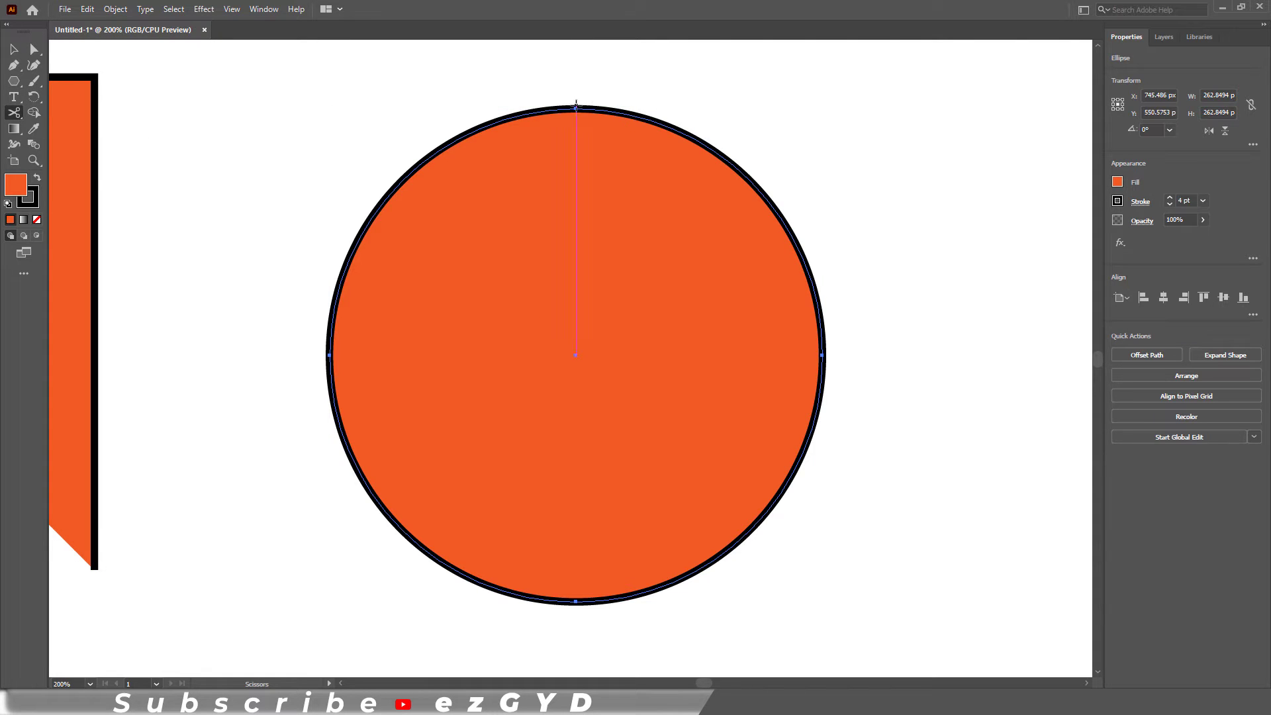
left_click(1225, 354)
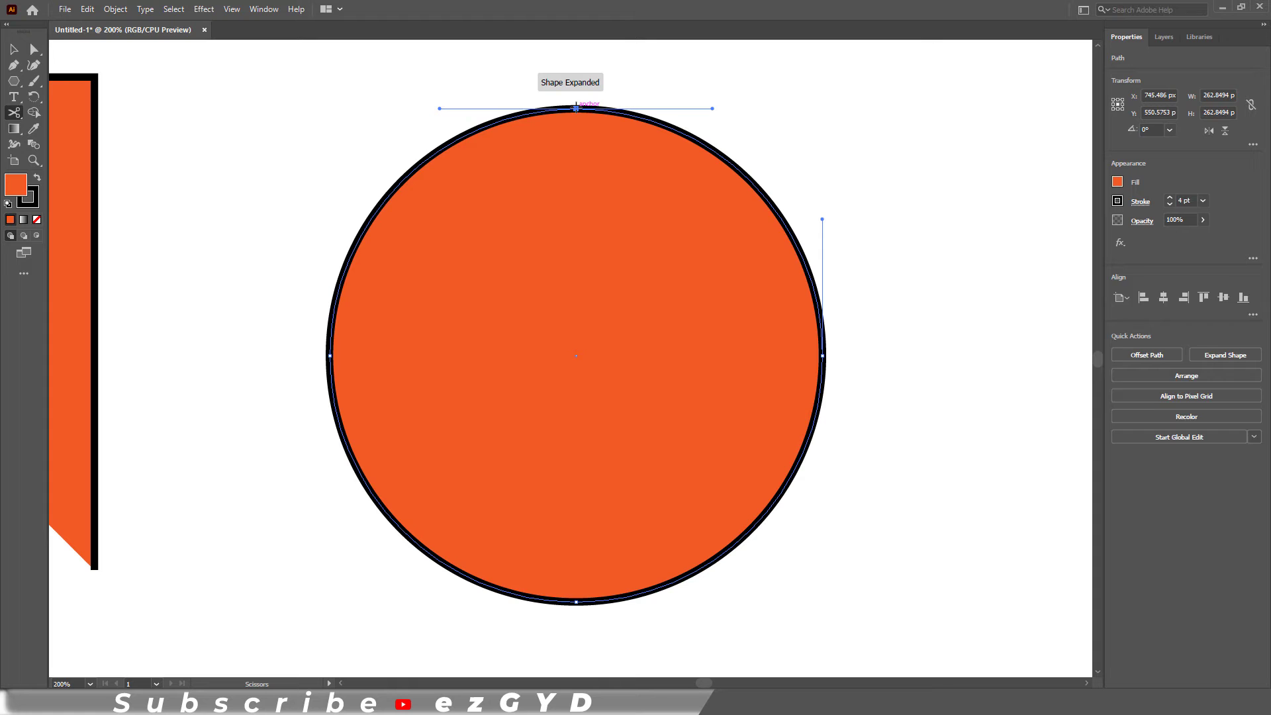
left_click(575, 602)
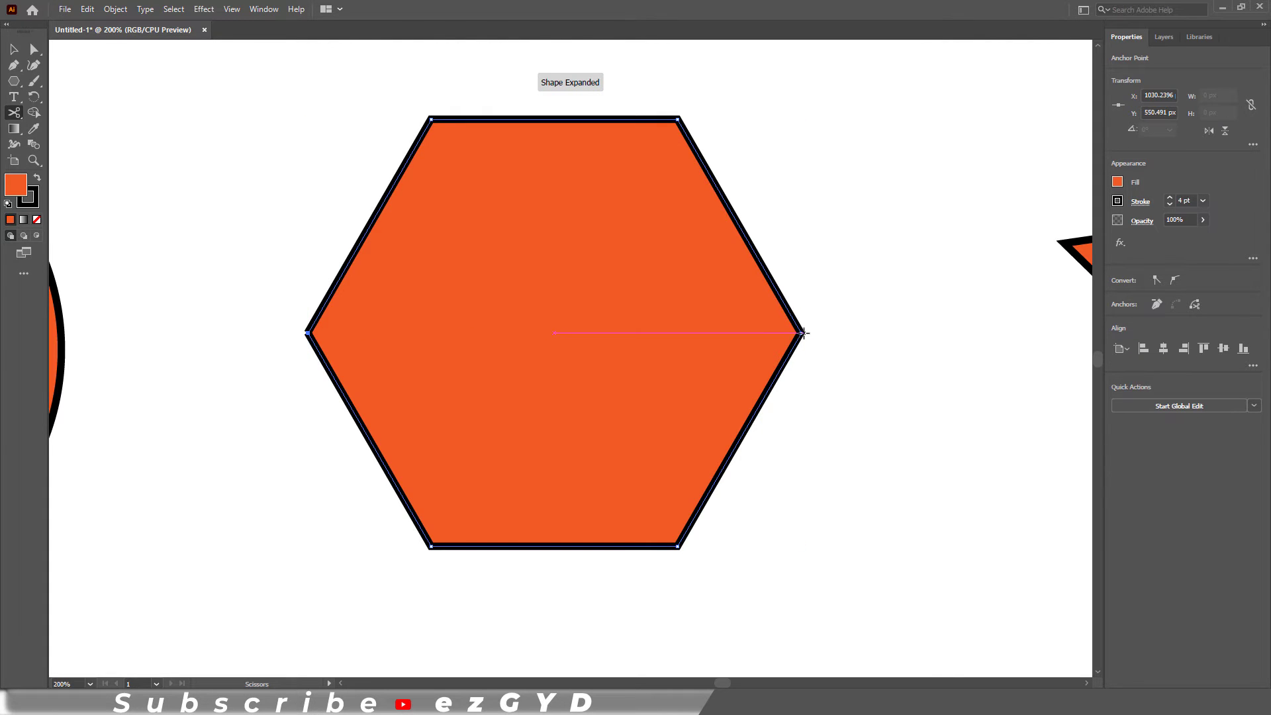
Step: Cut the hexagon at its right anchor, dismissing the endpoint warning with OK in between
left_click(803, 333)
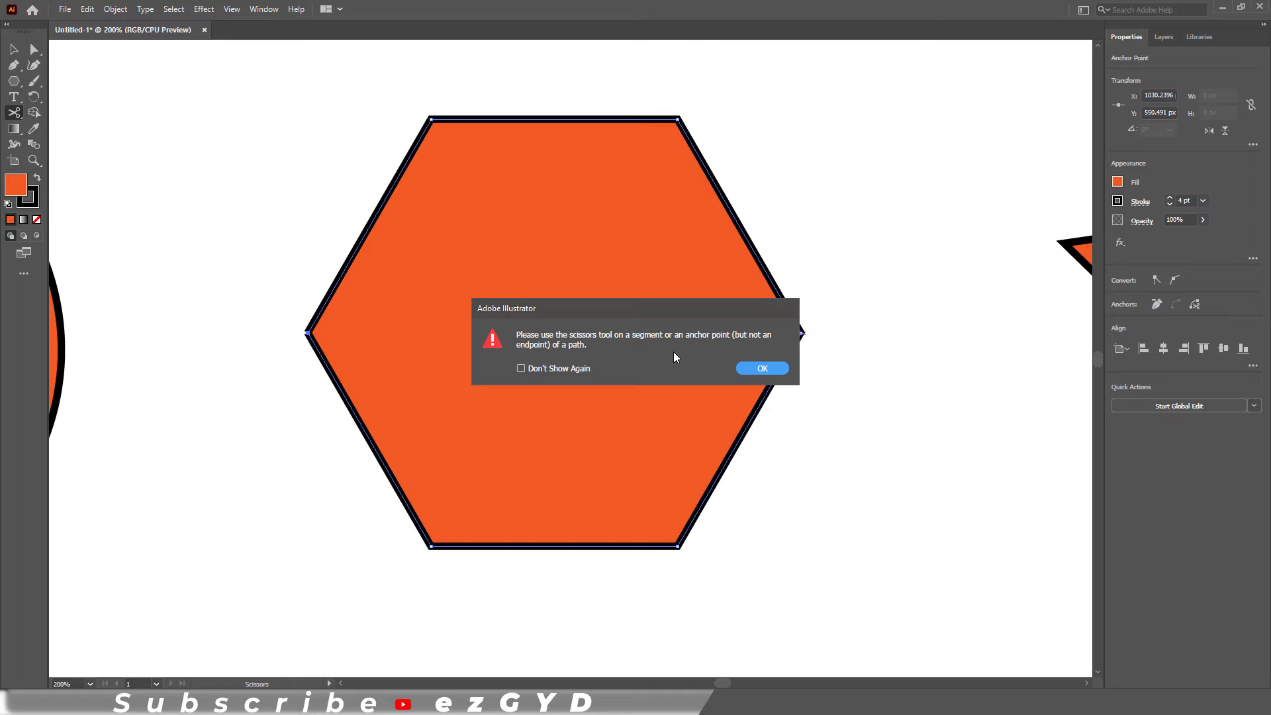
mouse_move(686, 355)
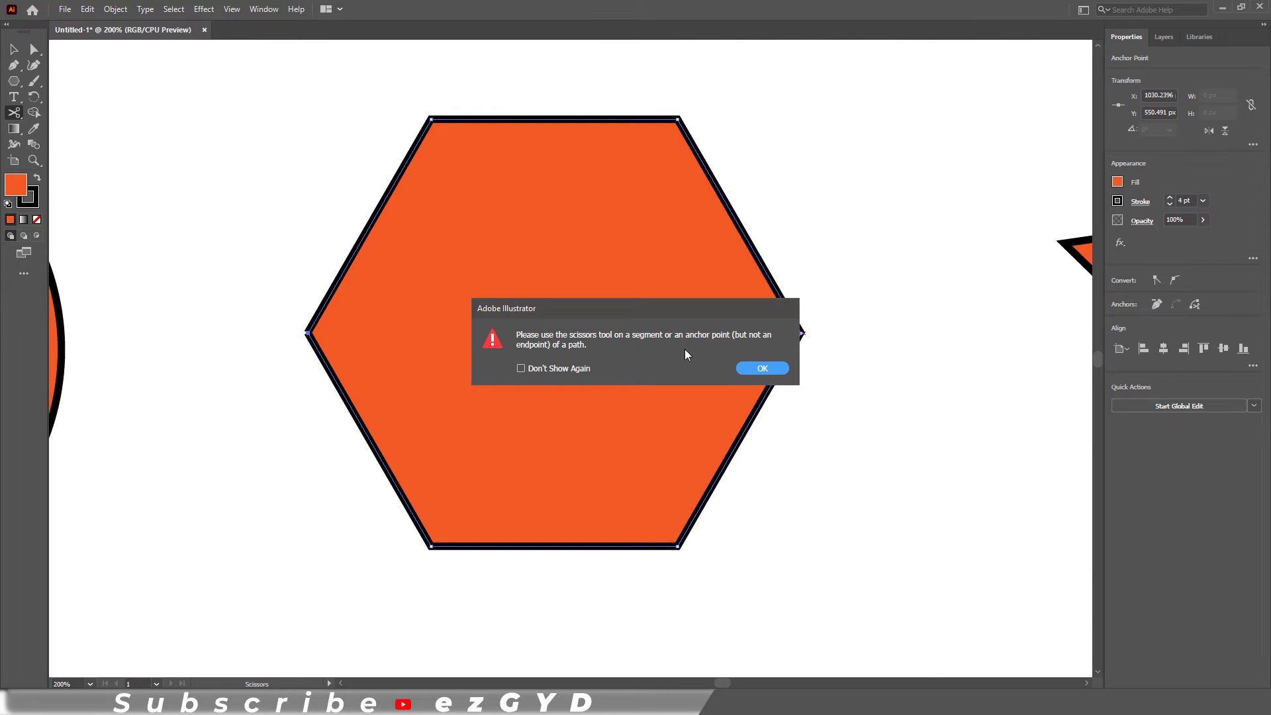
left_click(761, 368)
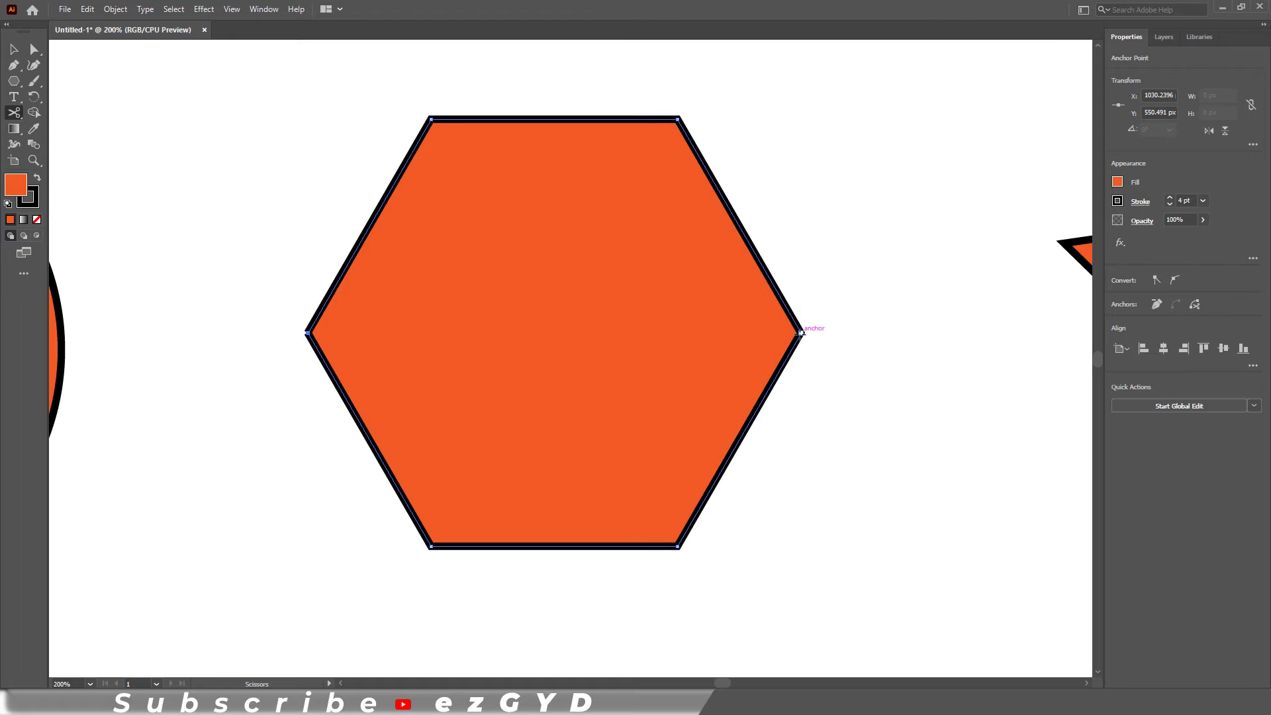
left_click(14, 49)
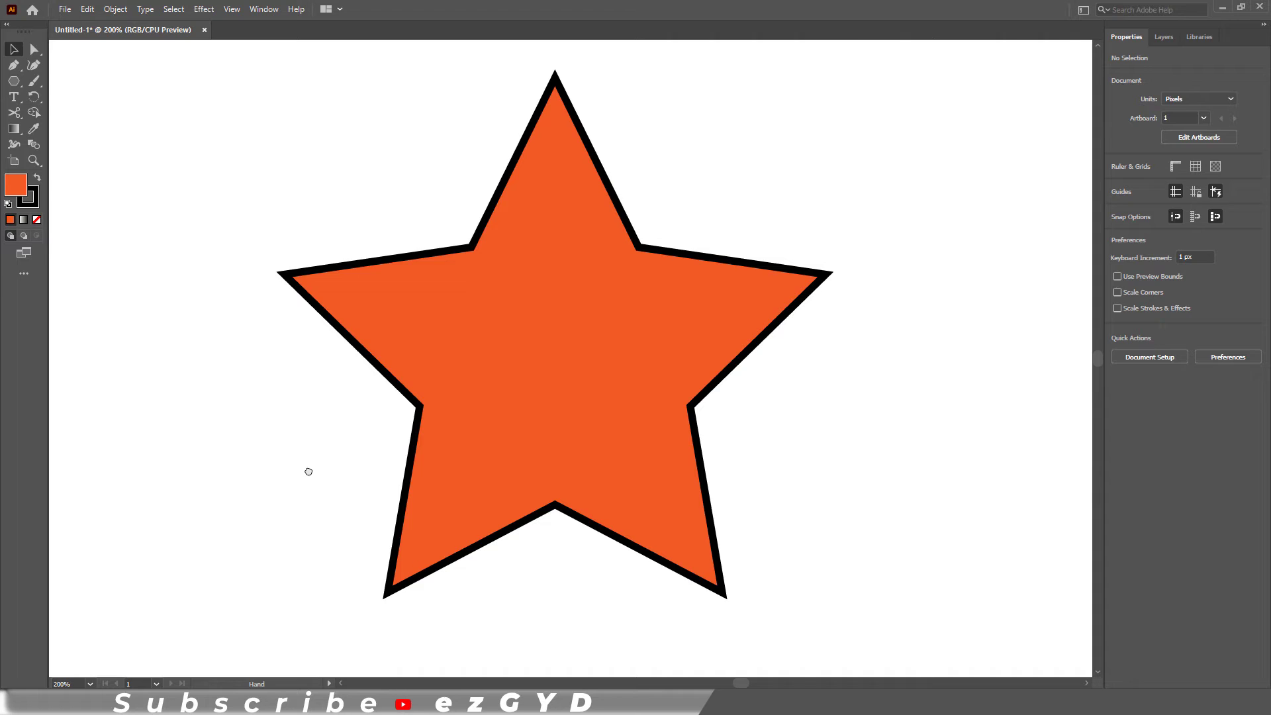
Step: Cut the orange star's outline open at its top anchor with the Scissors Tool
left_click(552, 325)
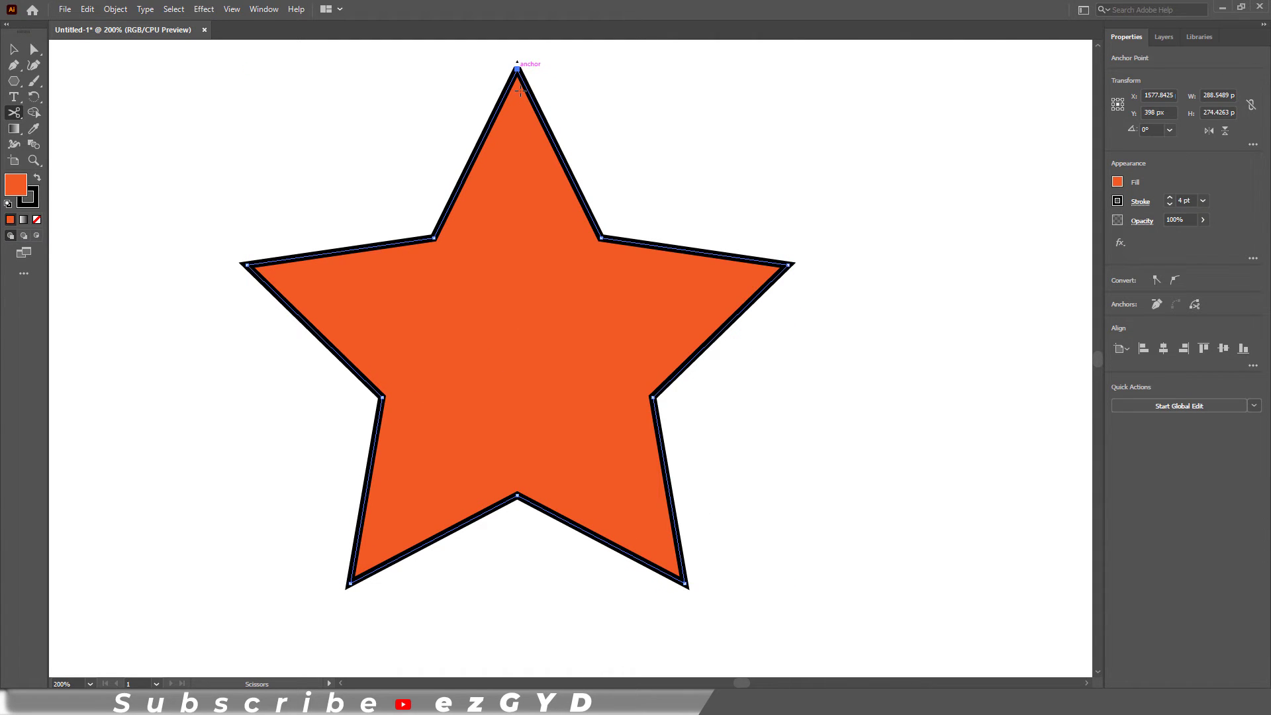
left_click(516, 495)
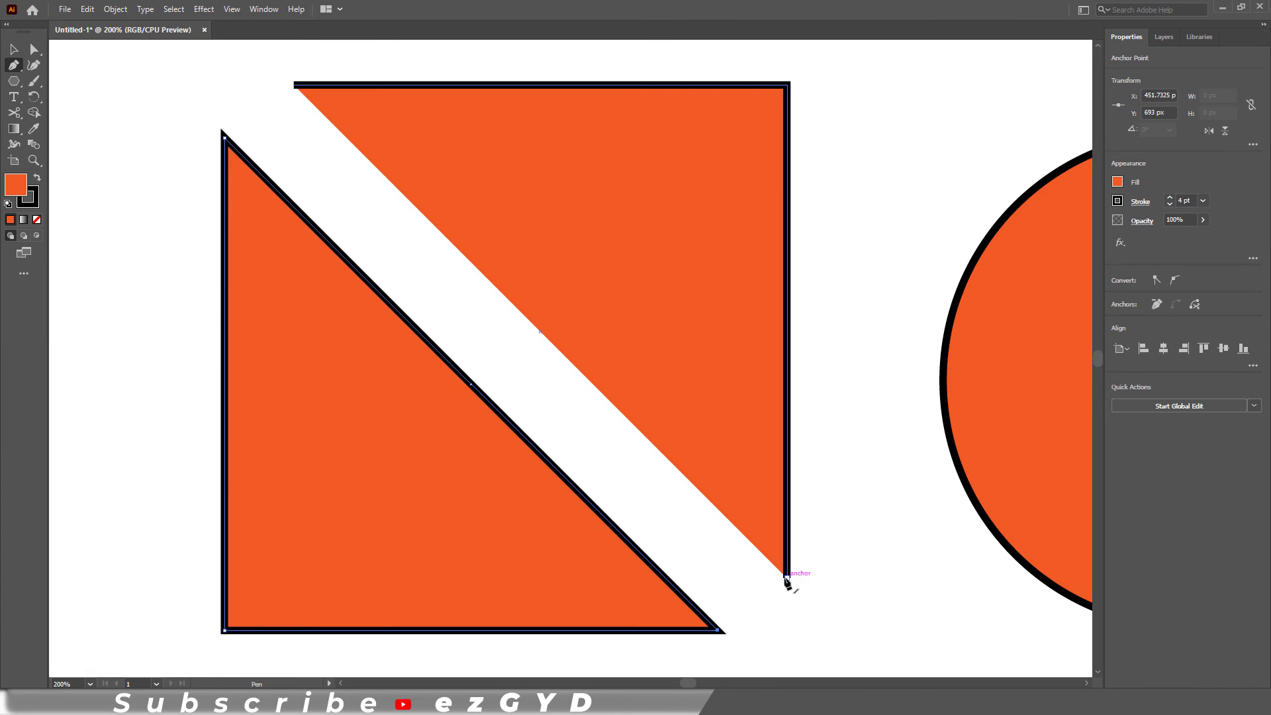
Step: Close the square half's path, then erase a horizontal band through the pentagon with the Eraser
left_click(206, 534)
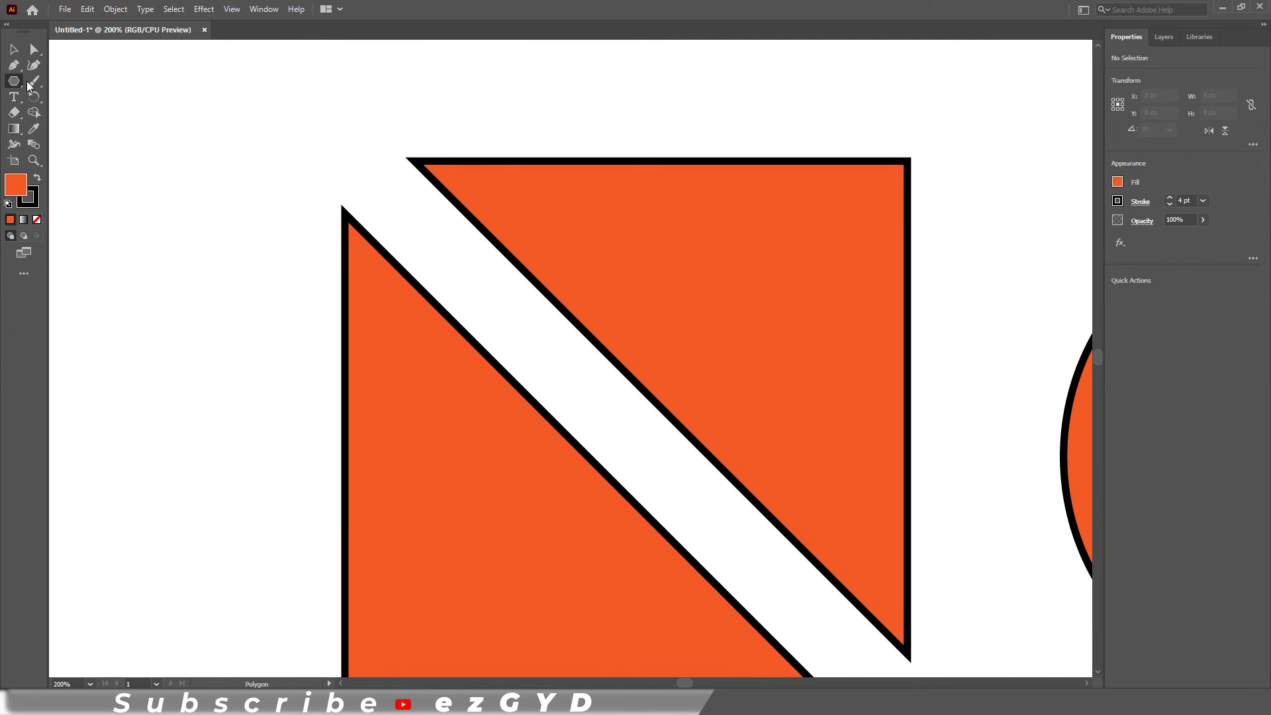
left_click(14, 50)
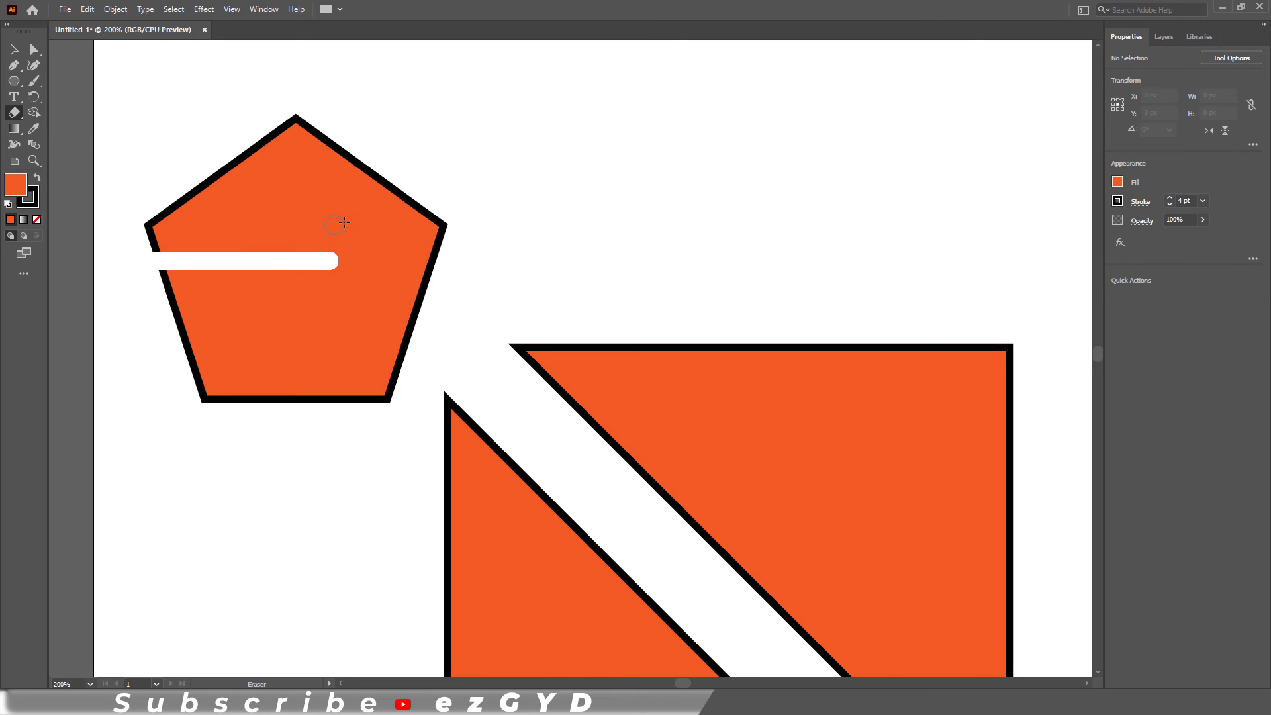
left_click_drag(333, 259, 262, 260)
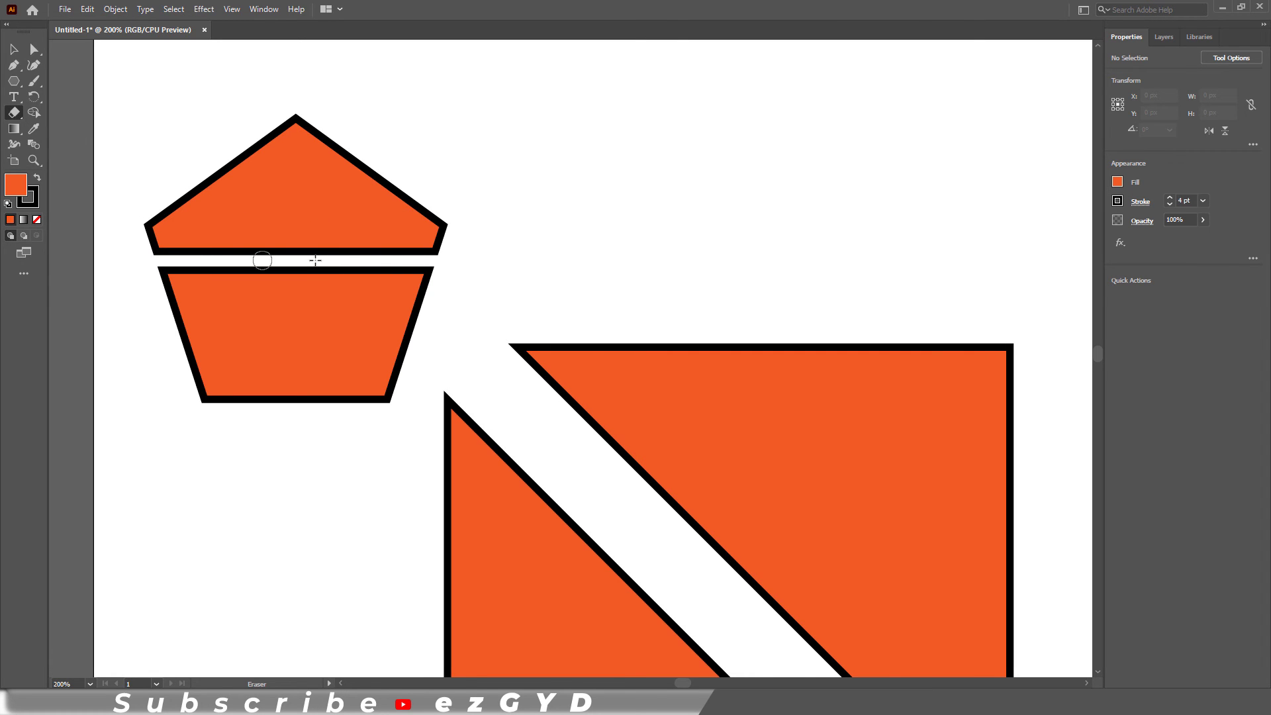